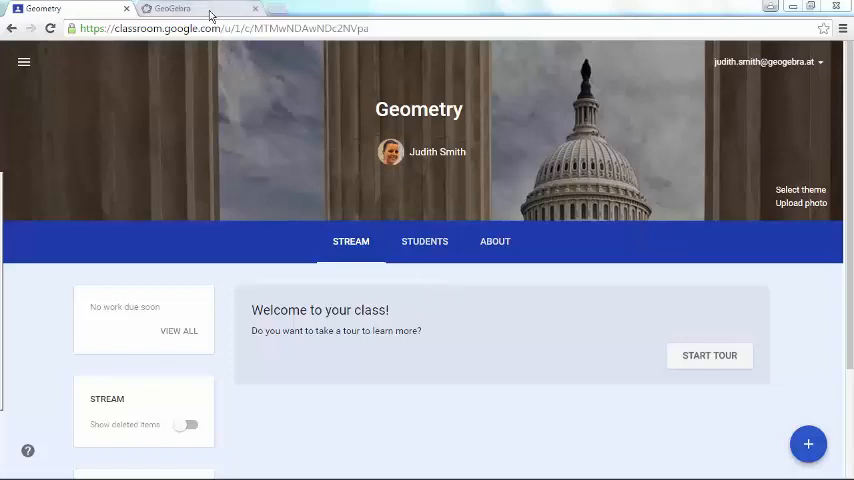
Open The Theorem of Thales worksheet from the GeoGebra materials page.
left_click(195, 9)
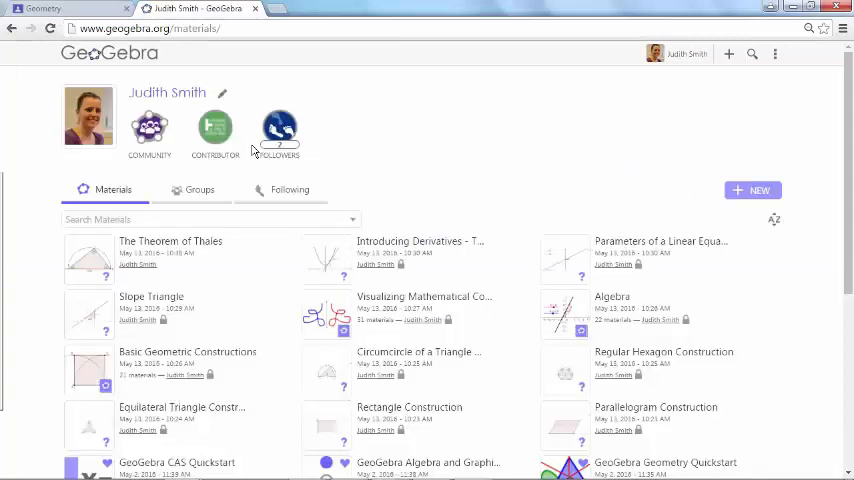
mouse_move(90, 258)
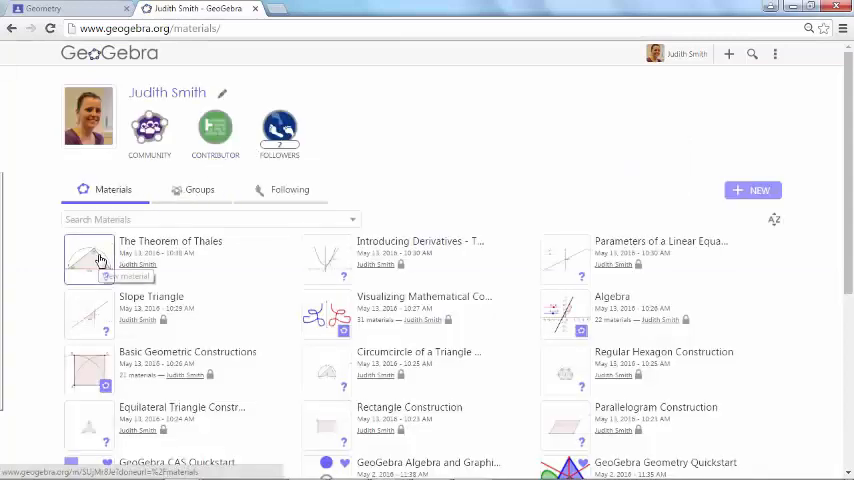
left_click(89, 258)
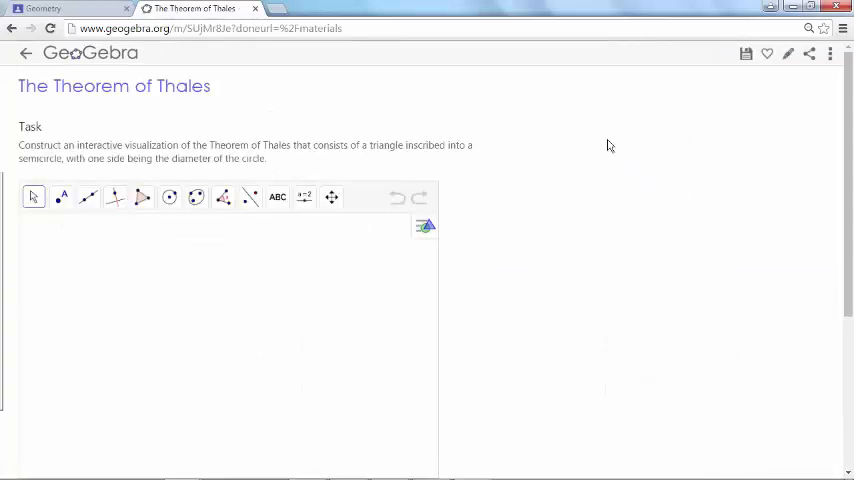
Assign The Theorem of Thales to the Geometry class in Google Classroom, then view it there.
left_click(809, 54)
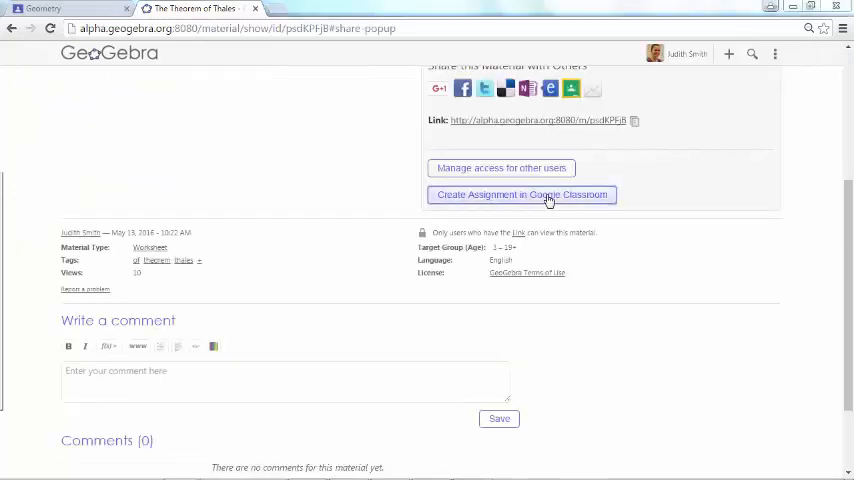
left_click(521, 194)
type("Today's assignment")
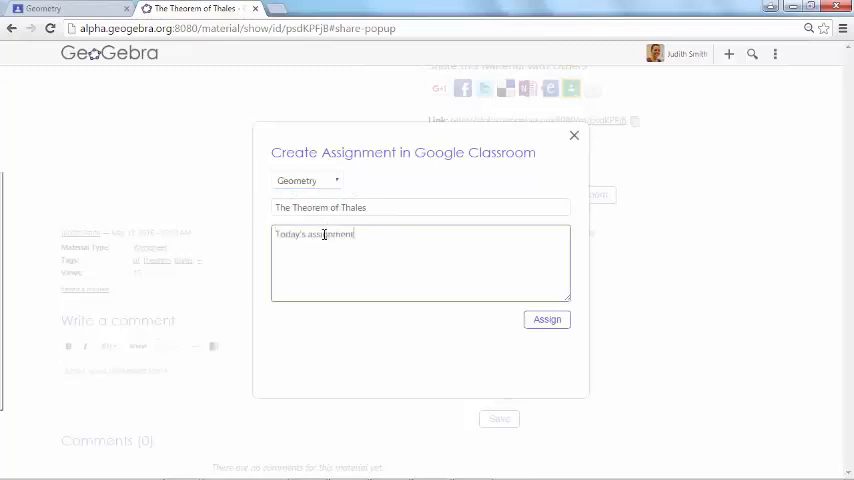
left_click(546, 319)
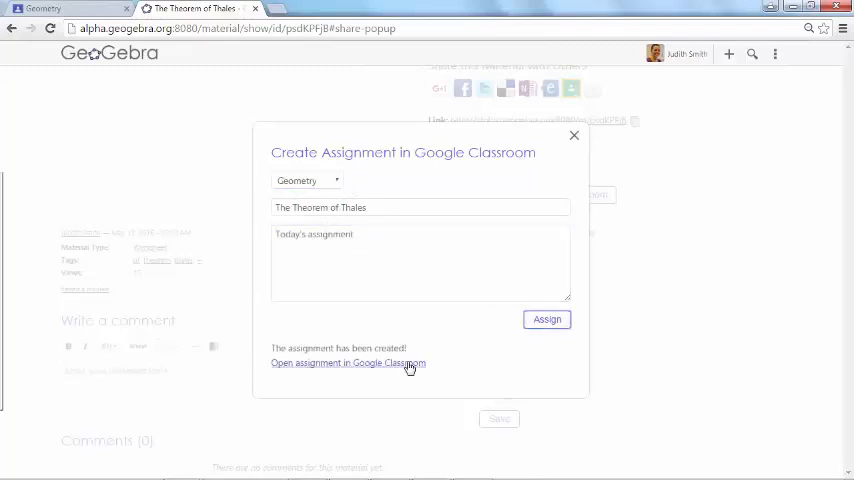
left_click(347, 362)
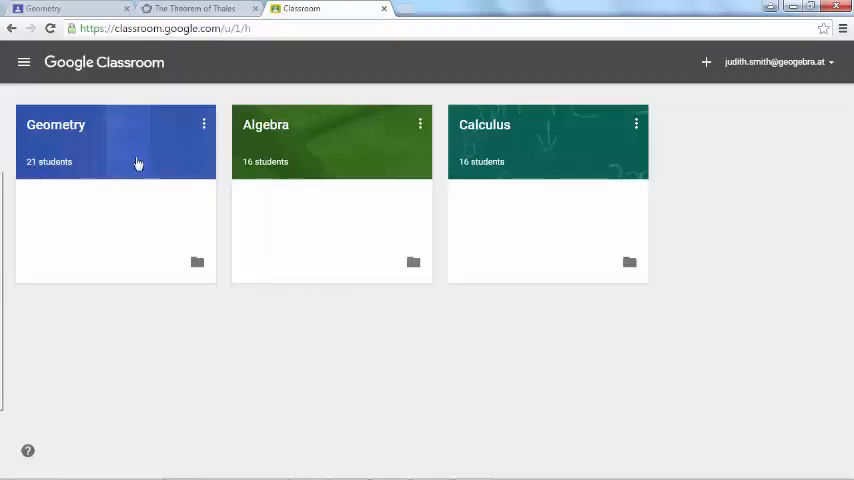
As the student, open the Geometry class stream showing The Theorem of Thales assignment.
left_click(115, 140)
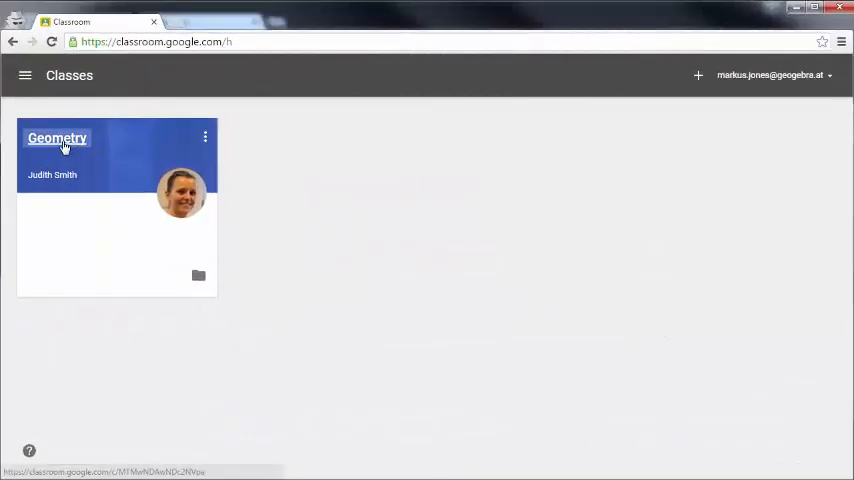
left_click(57, 138)
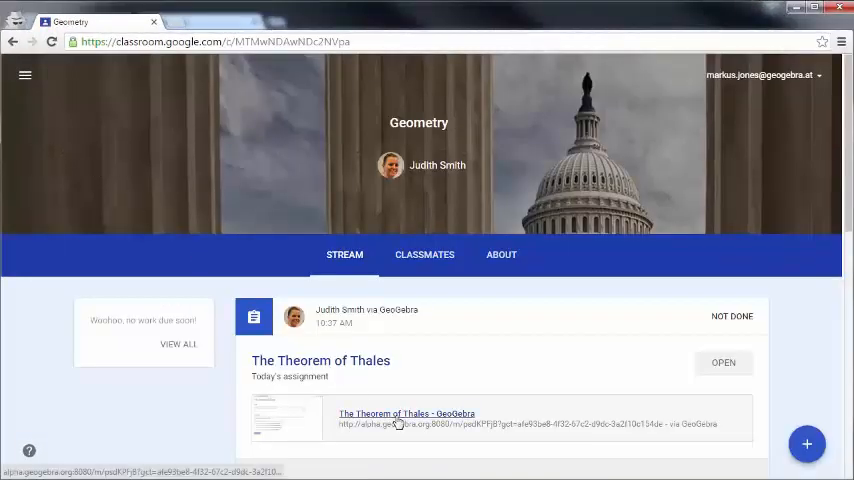
As the student, construct the inscribed triangle in the semicircle and select the answer.
left_click(407, 413)
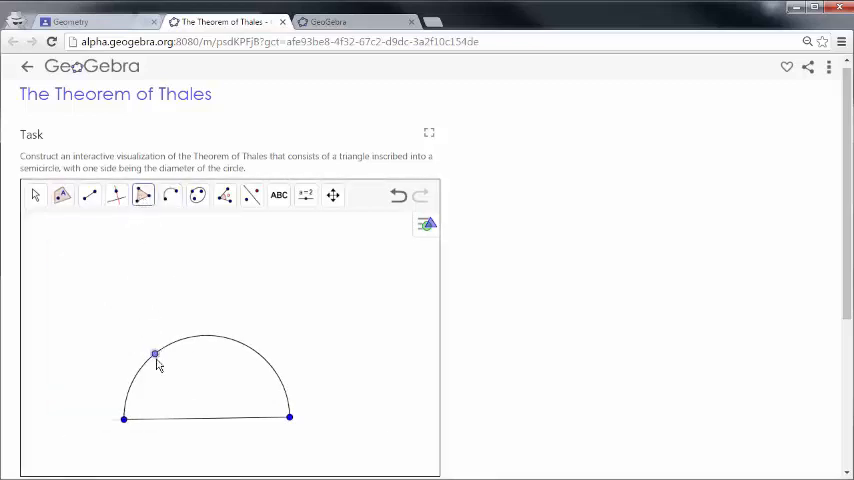
left_click(224, 195)
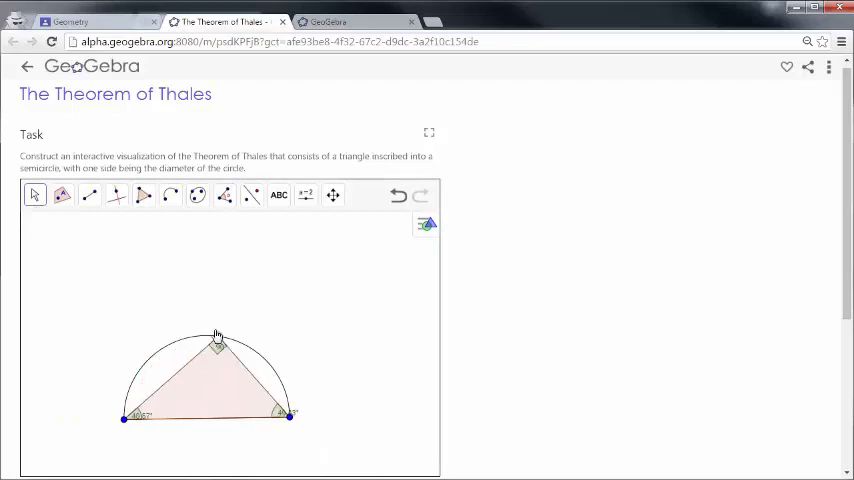
scroll("down", 3)
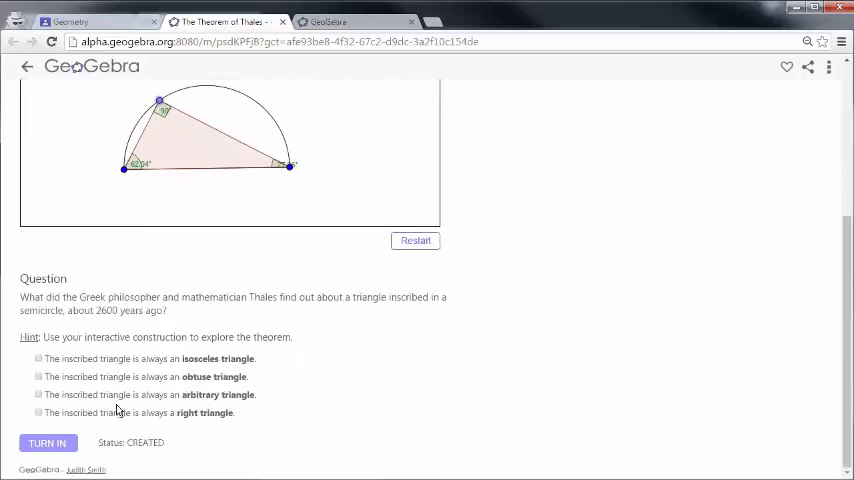
left_click(80, 22)
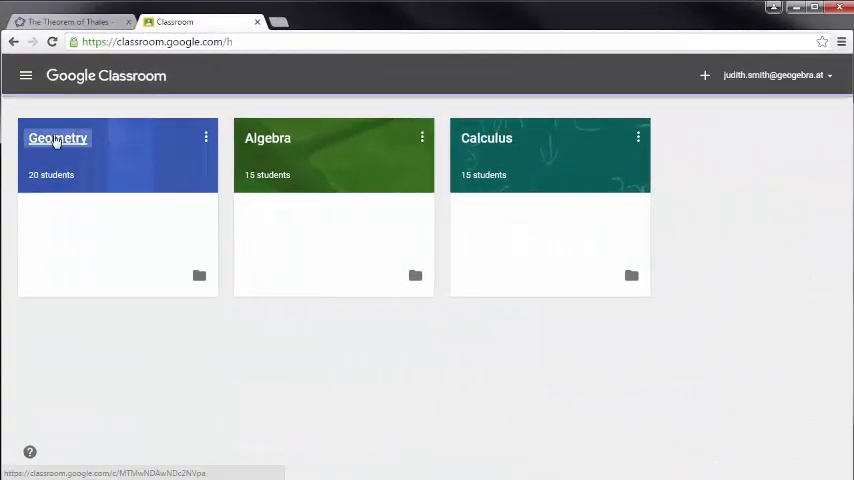
As teacher, inspect a student submission by moving the vertex, then review the 3 done, 17 not done list.
left_click(57, 138)
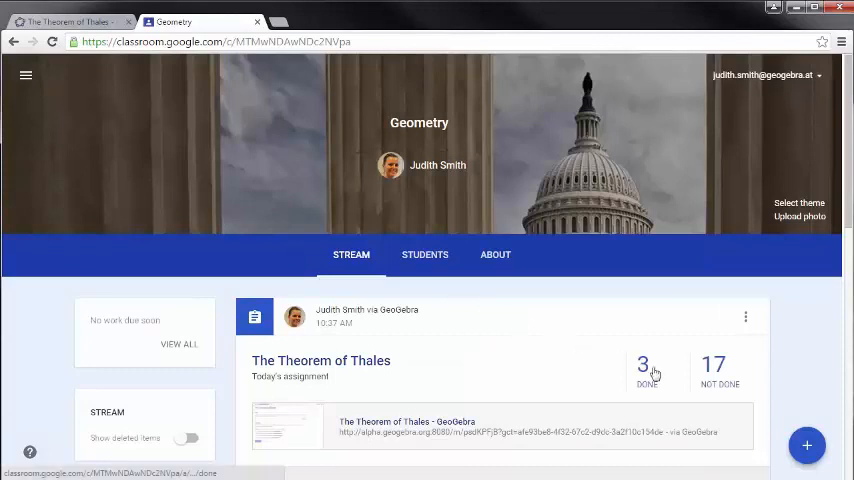
left_click(643, 370)
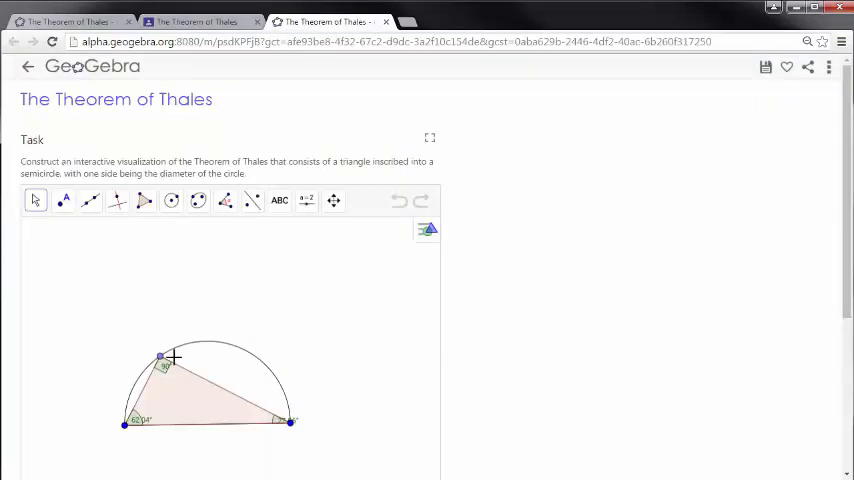
left_click_drag(158, 356, 208, 343)
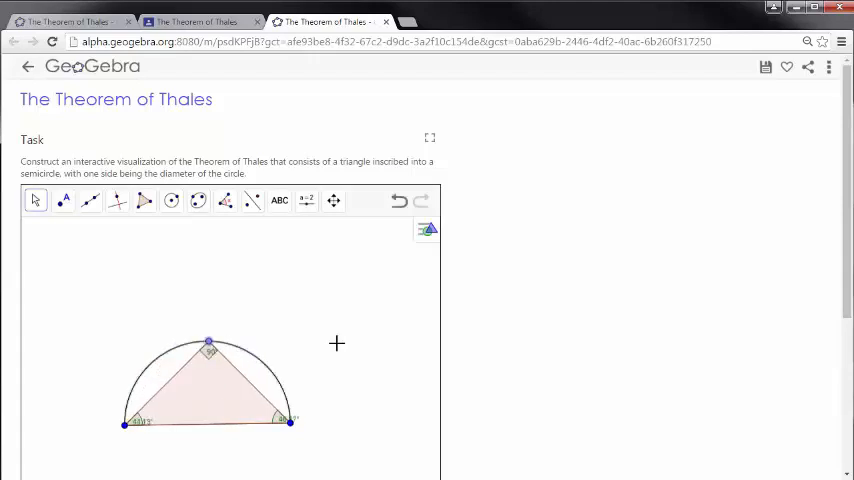
left_click(384, 21)
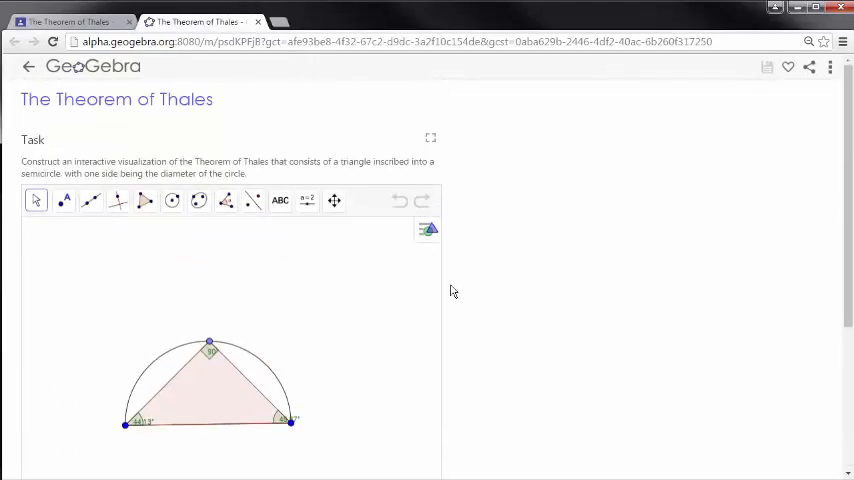
left_click(197, 21)
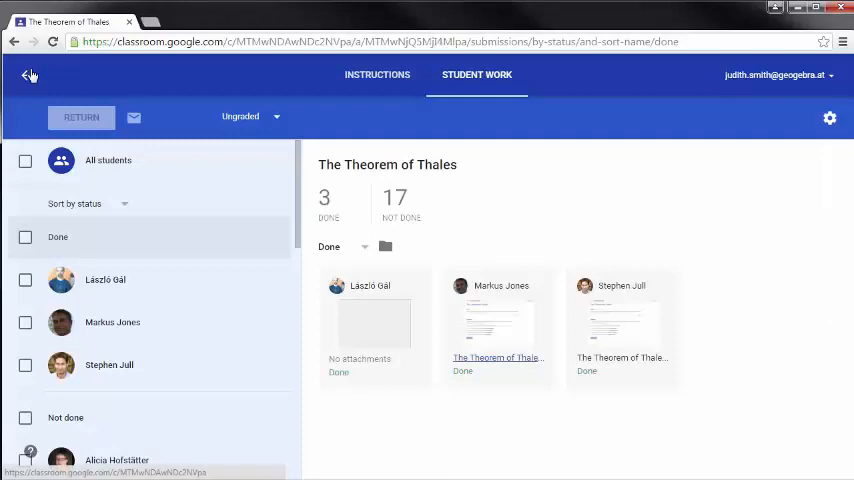